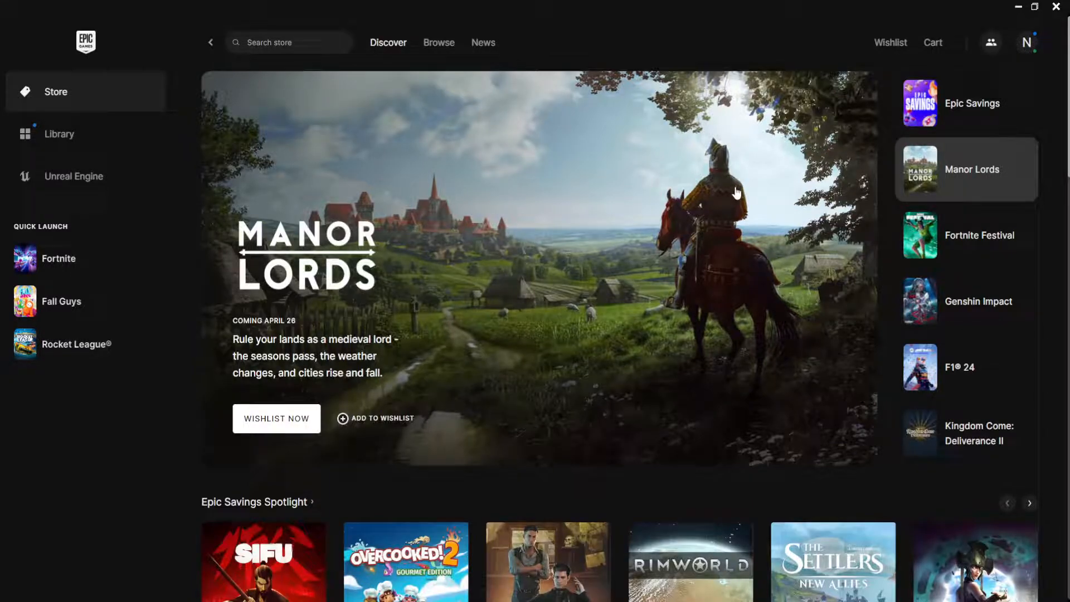
# Go to System and Security and open Windows Defender Firewall's status page.
pyautogui.click(965, 235)
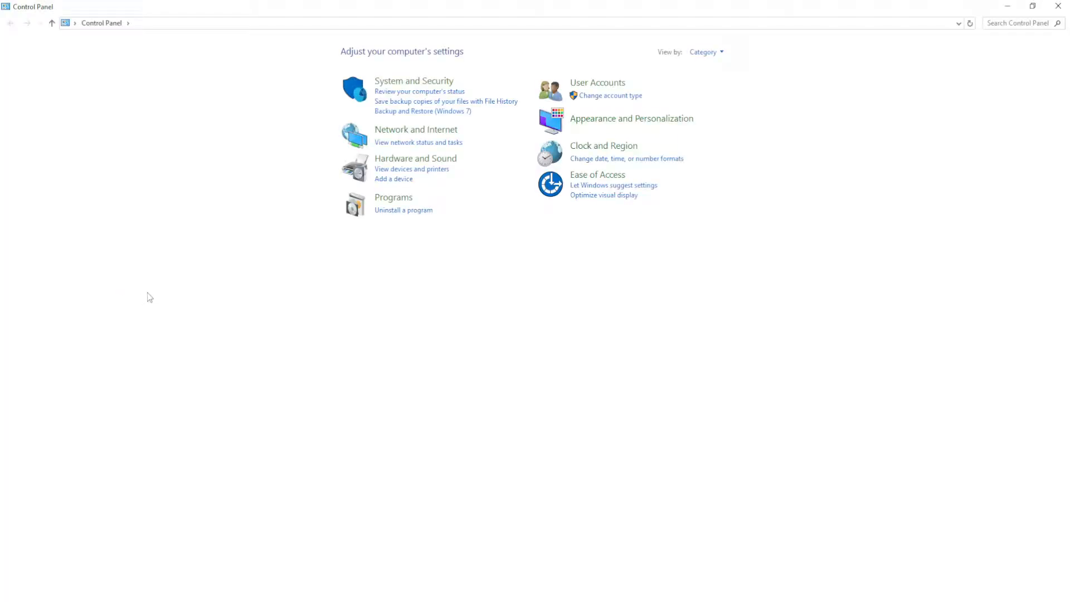
pyautogui.moveTo(433, 103)
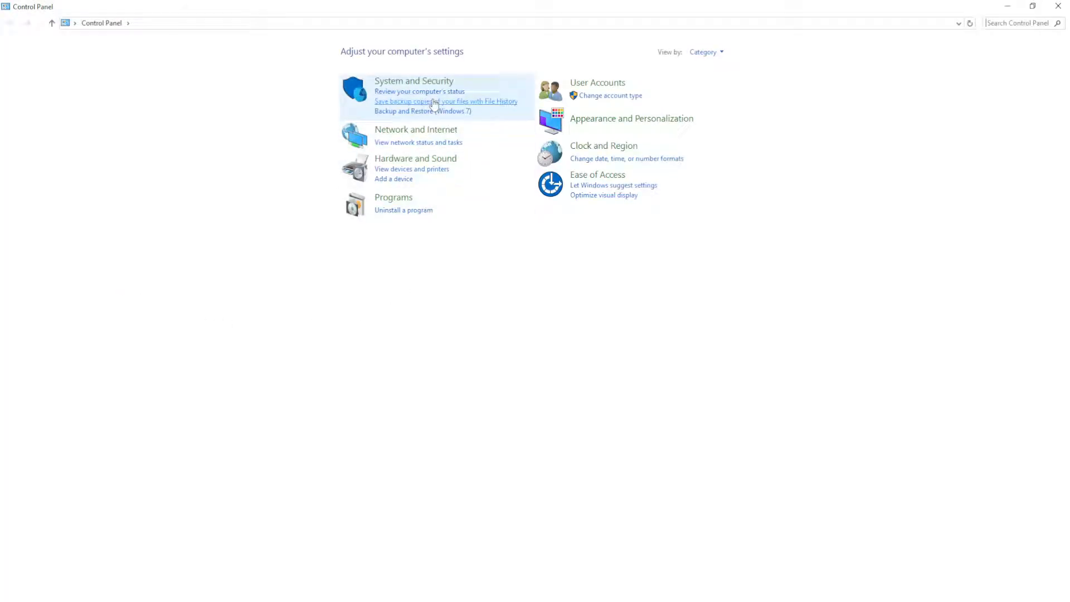
pyautogui.click(413, 81)
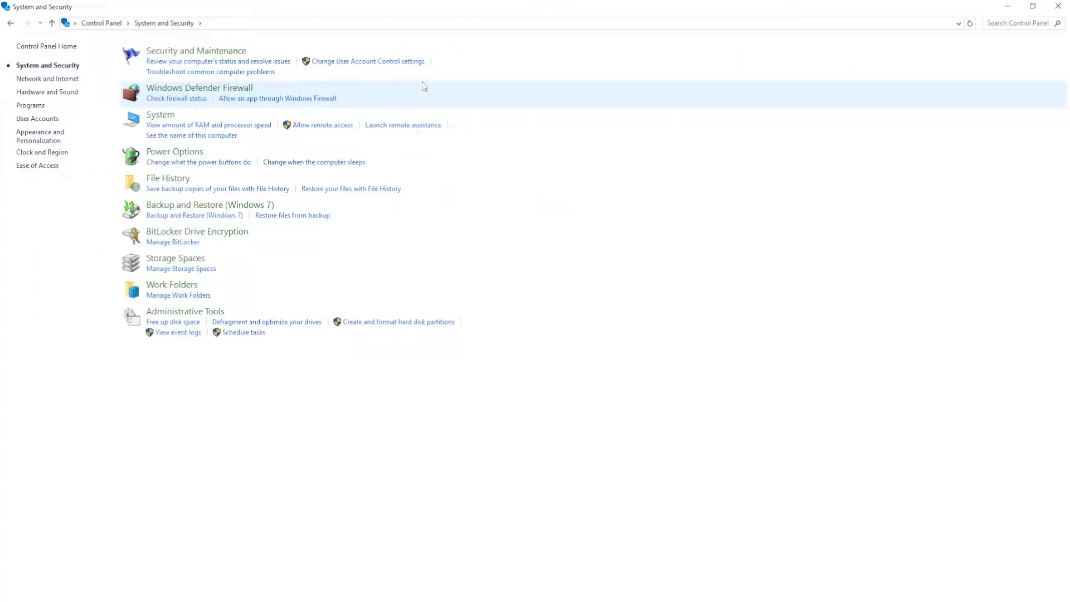
pyautogui.click(199, 88)
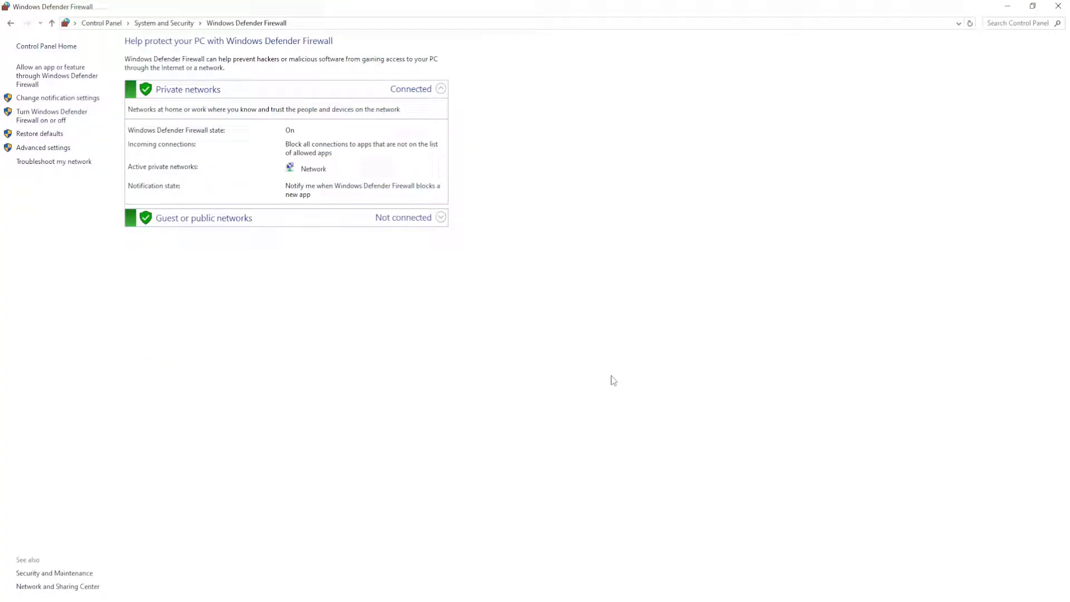
pyautogui.moveTo(200, 204)
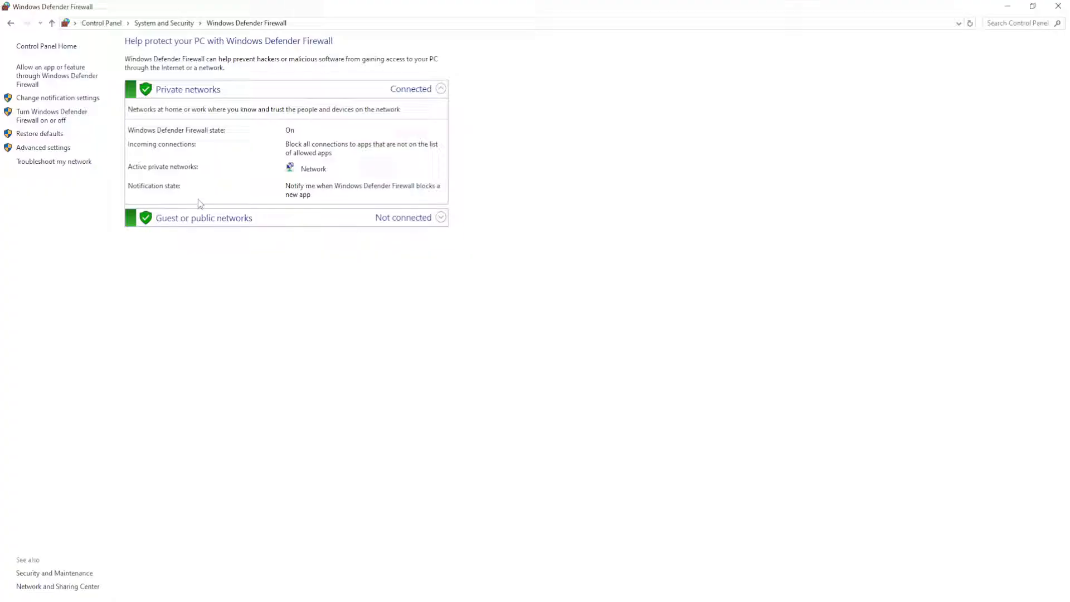
pyautogui.moveTo(674, 321)
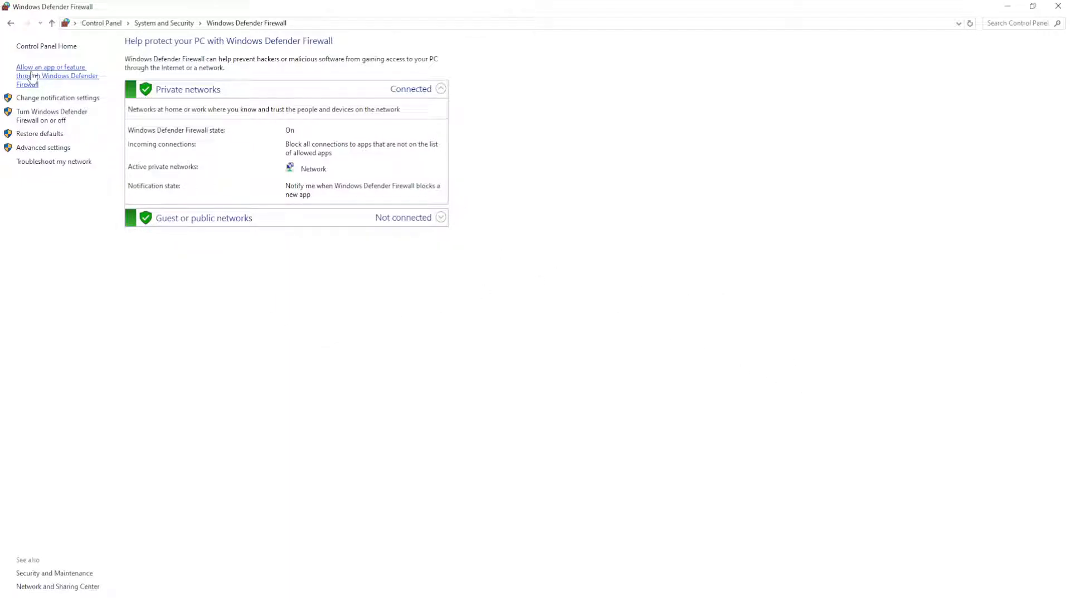
# Unlock the firewall's allowed-apps list and enable EpicWebHelper on private networks.
pyautogui.click(50, 75)
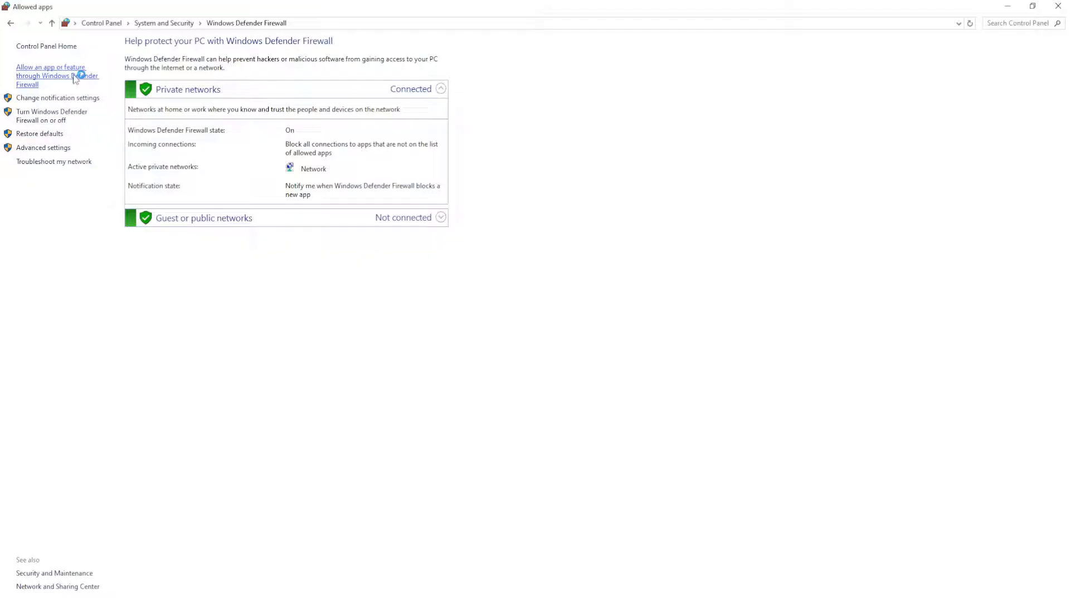
pyautogui.click(52, 76)
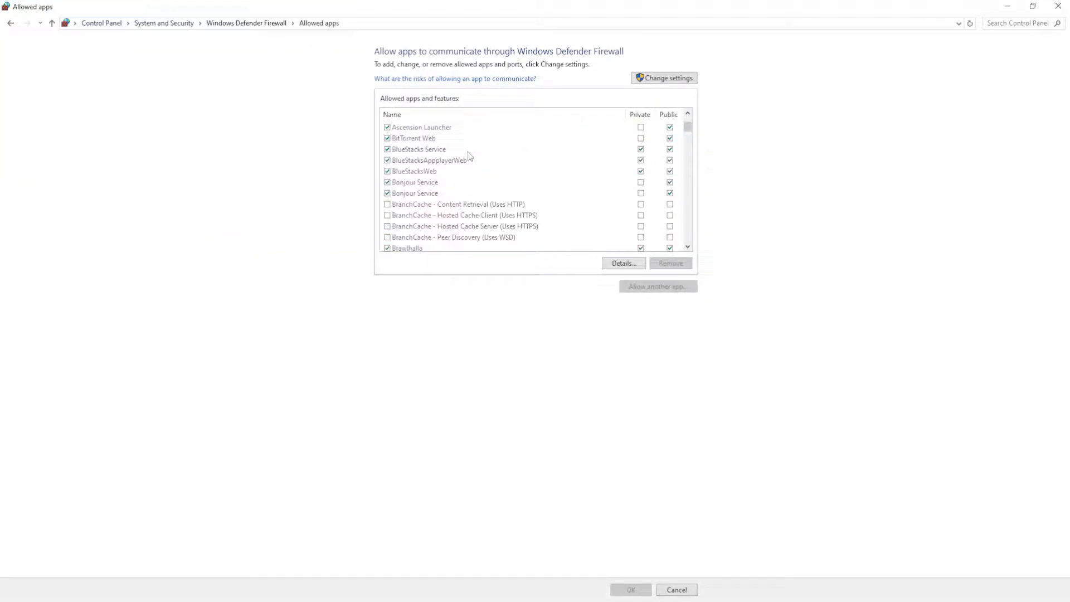
pyautogui.scroll(-3)
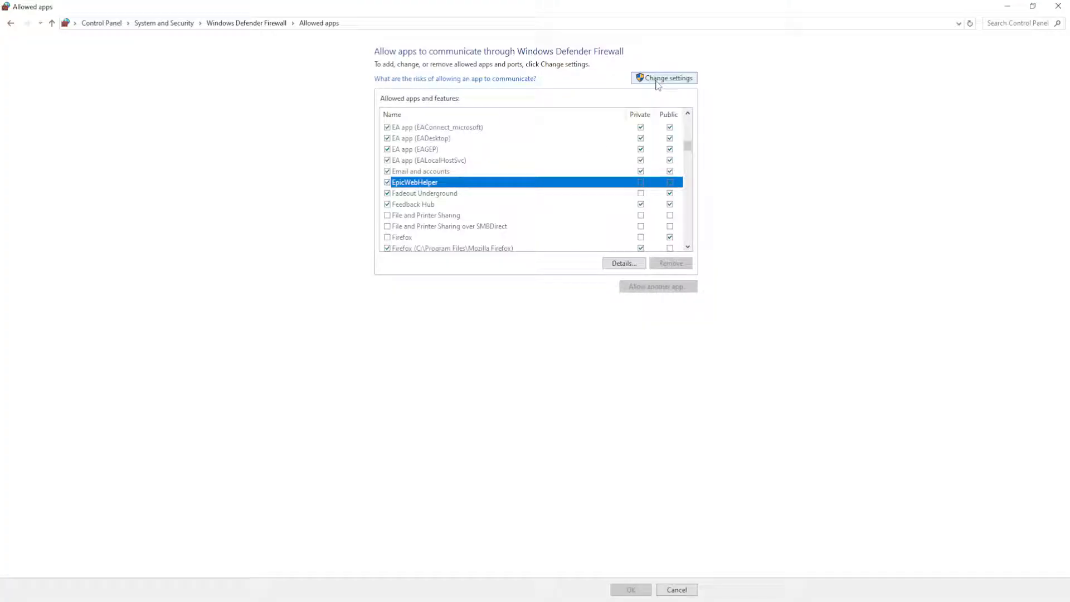
pyautogui.click(664, 77)
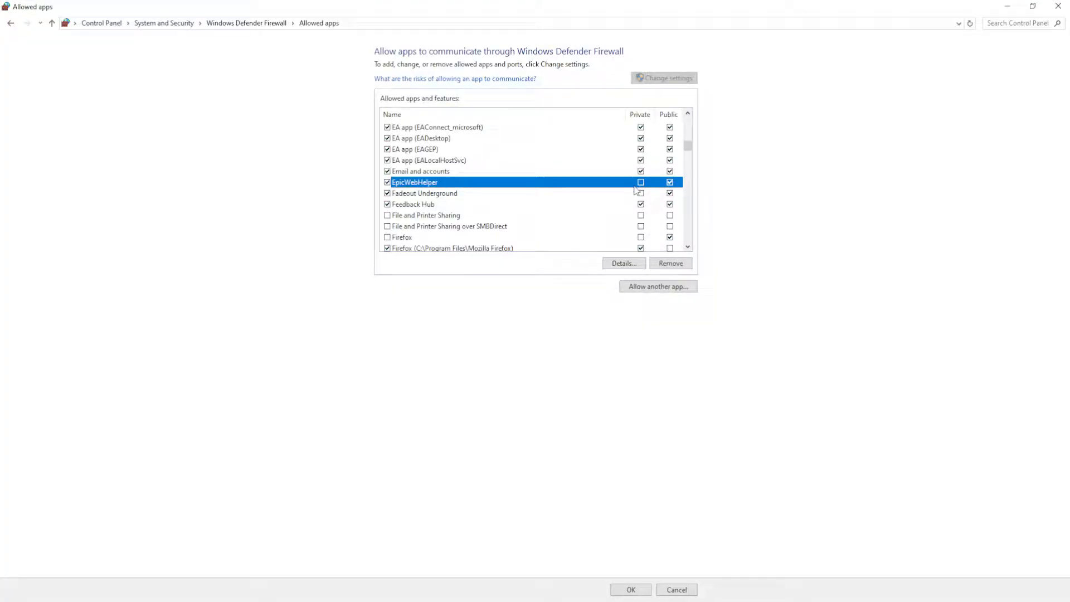
pyautogui.click(641, 181)
pyautogui.write('netw')
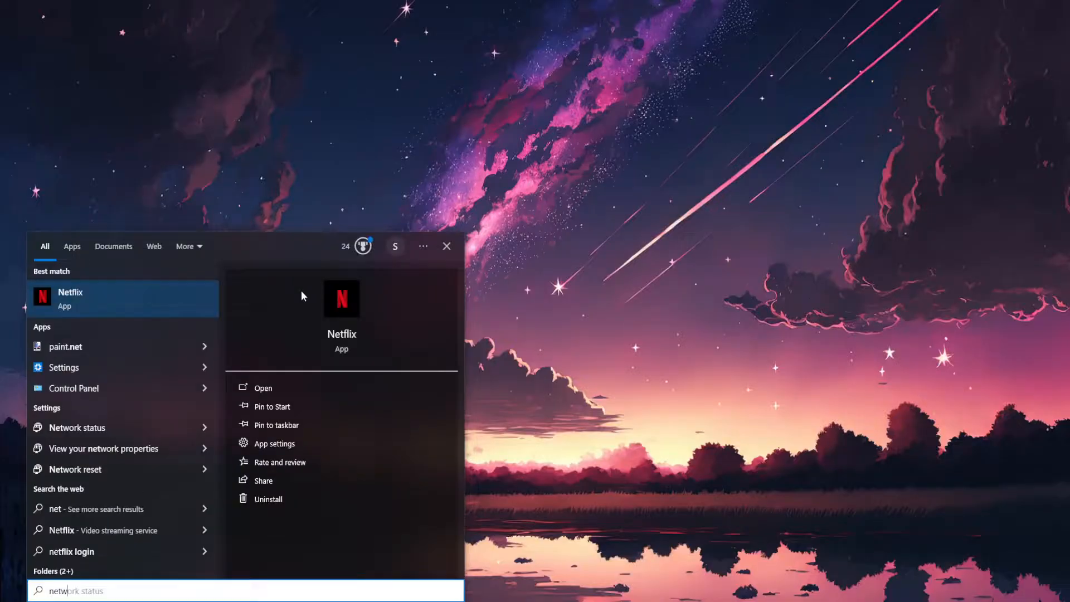
# Choose Network reset from the Windows Search results for 'network'.
pyautogui.click(77, 428)
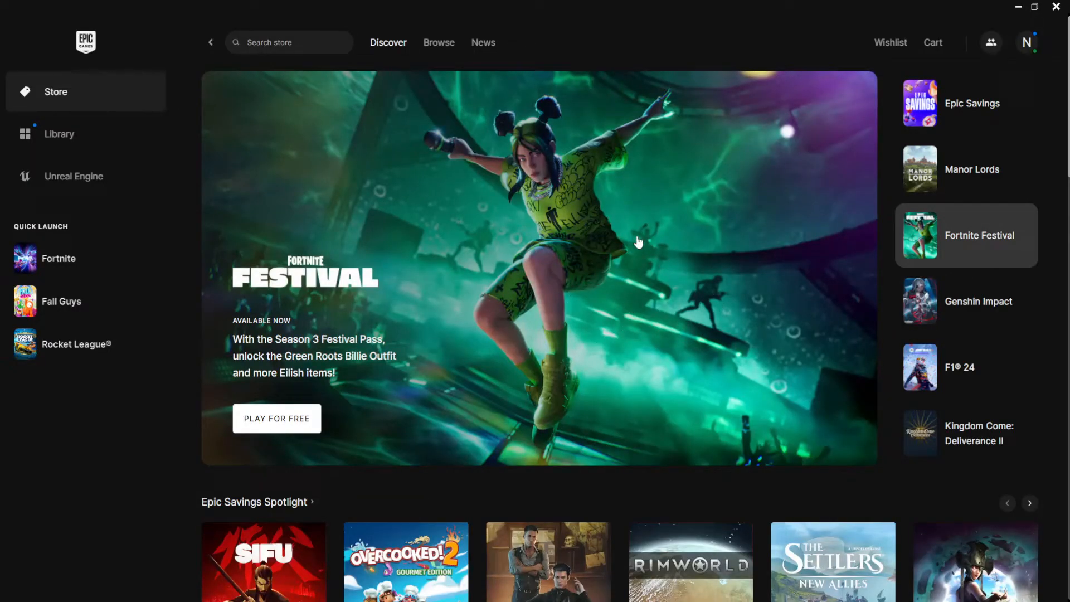
pyautogui.scroll(-3)
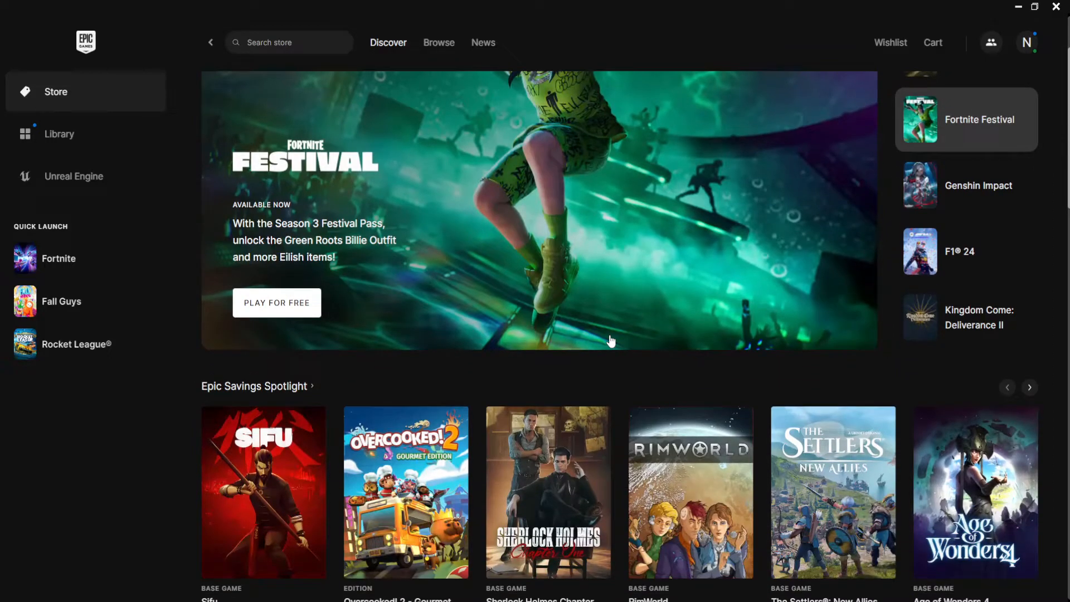
pyautogui.scroll(-3)
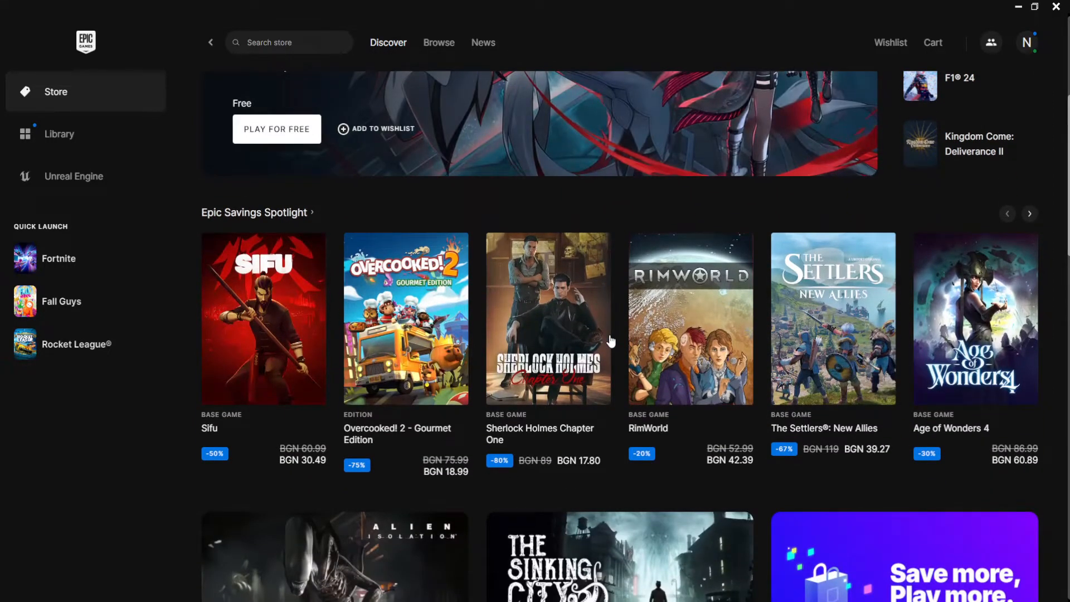